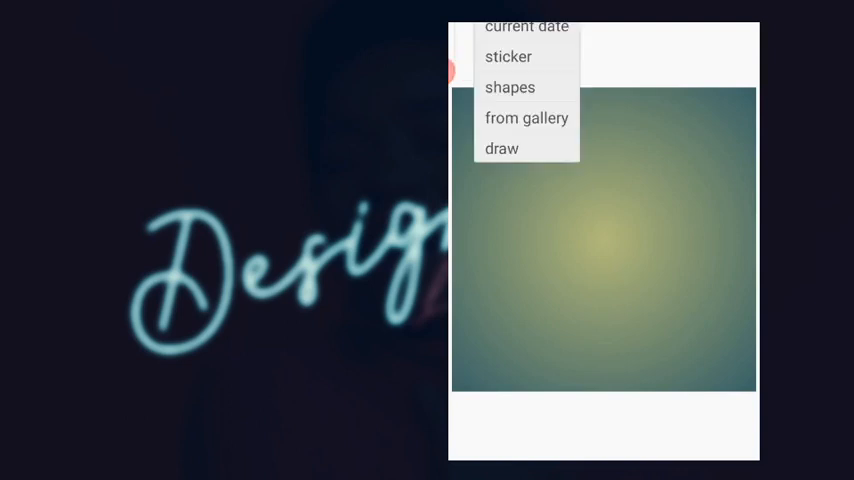
- Add the photo of the man in the yellow sweater from the gallery
left_click(527, 117)
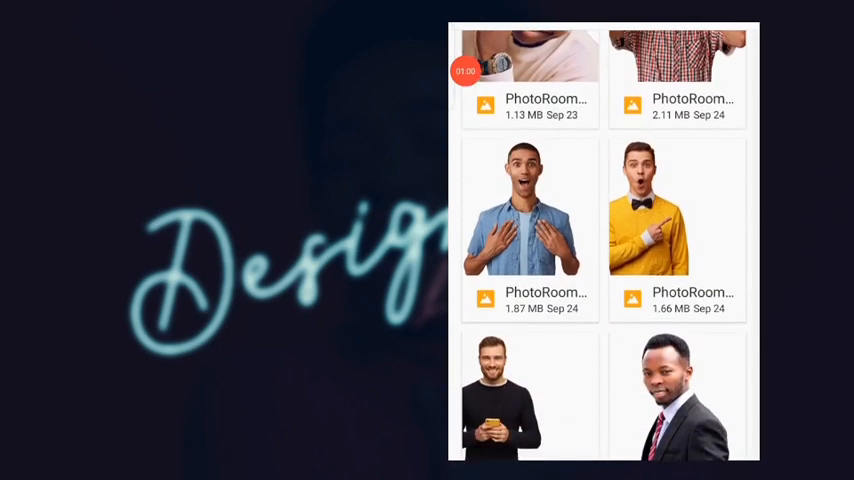
left_click(676, 209)
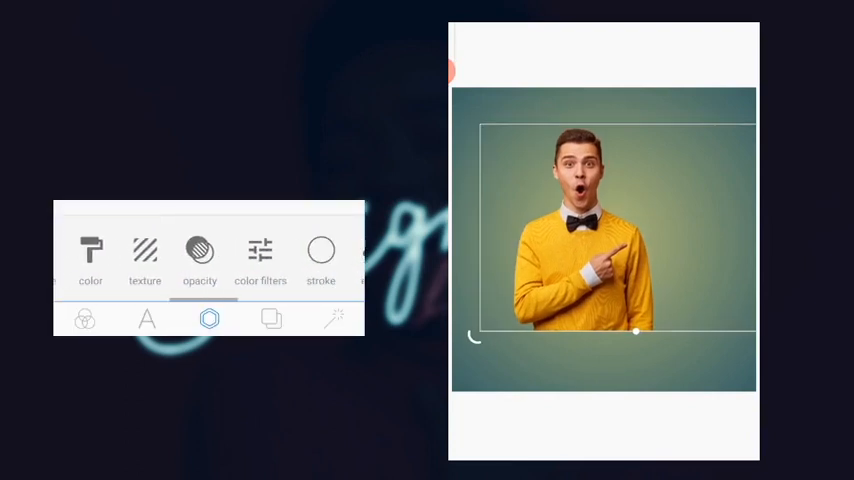
left_click(260, 255)
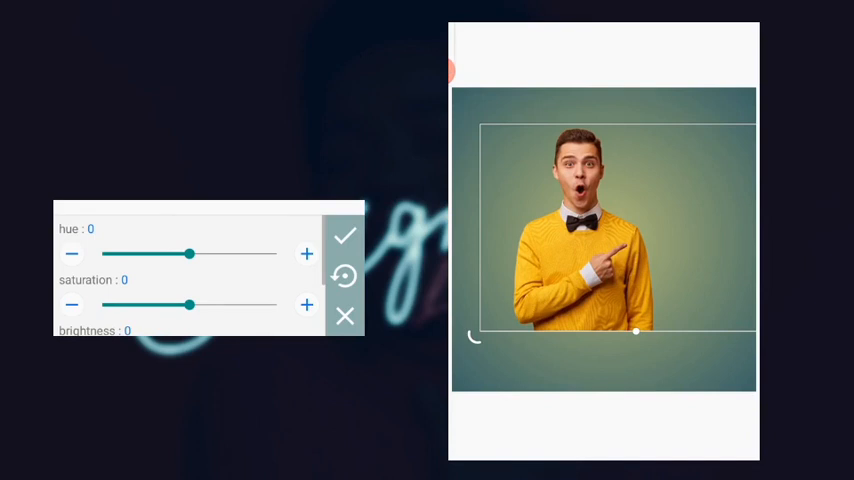
left_click_drag(190, 254, 165, 254)
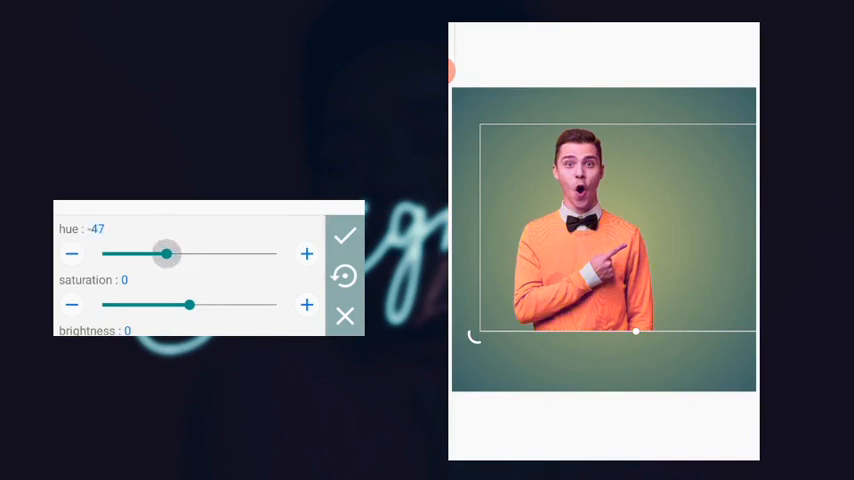
left_click_drag(166, 254, 275, 254)
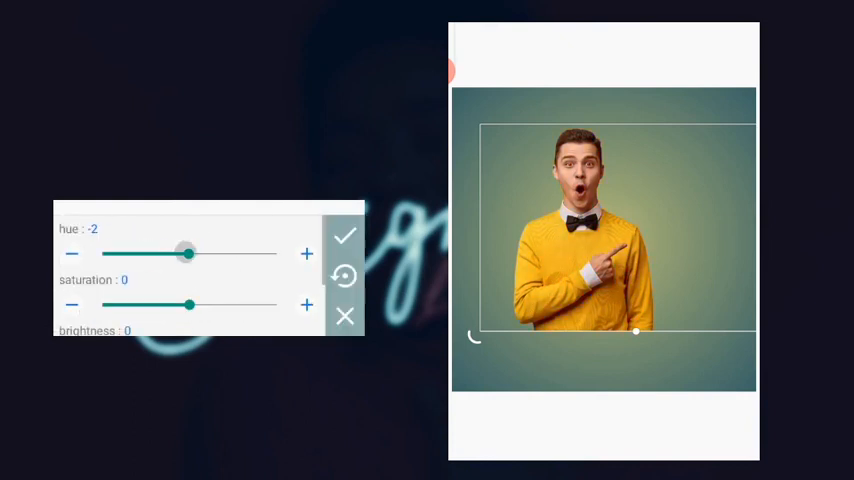
left_click_drag(188, 253, 101, 253)
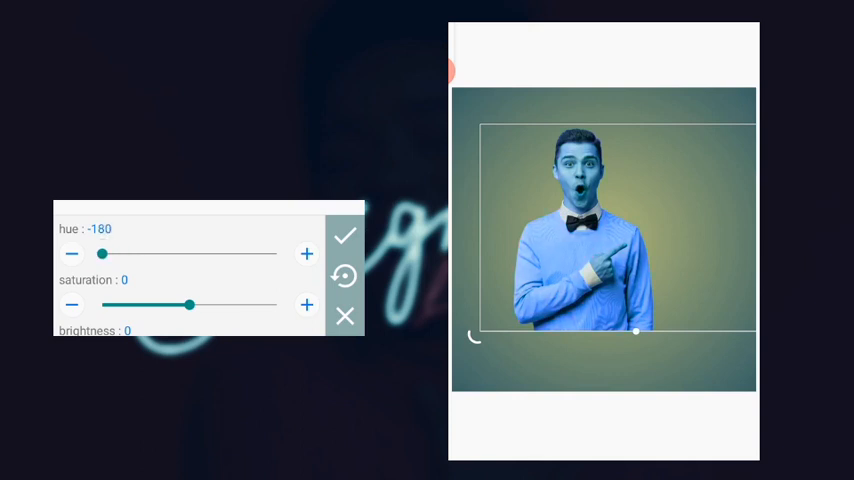
scroll("down", 3)
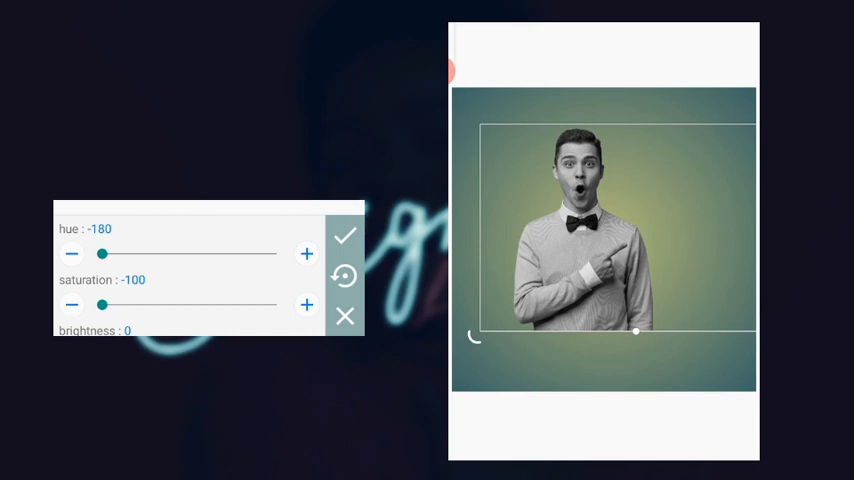
left_click(345, 235)
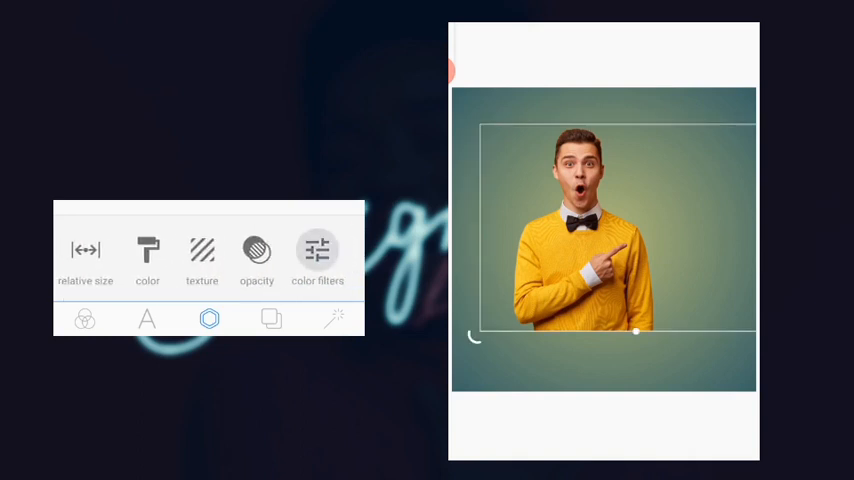
- Slide the hue through green, orange and blue until the yellow sweater turns pink
left_click(317, 250)
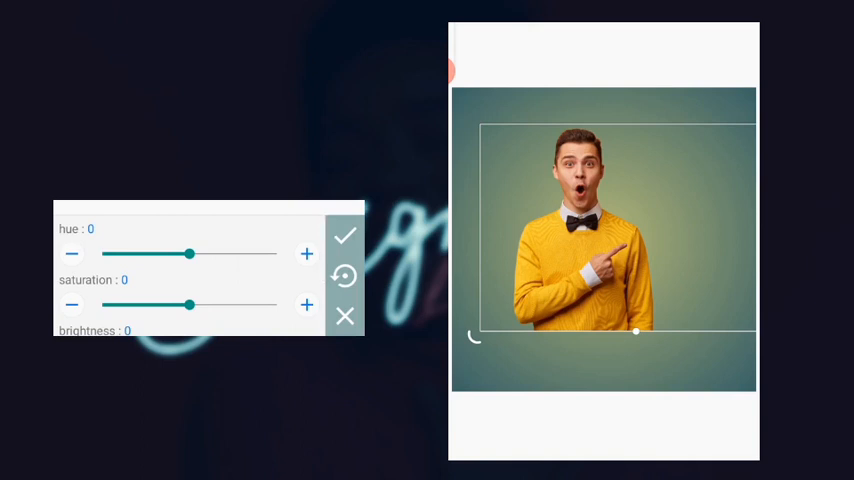
left_click_drag(190, 254, 210, 254)
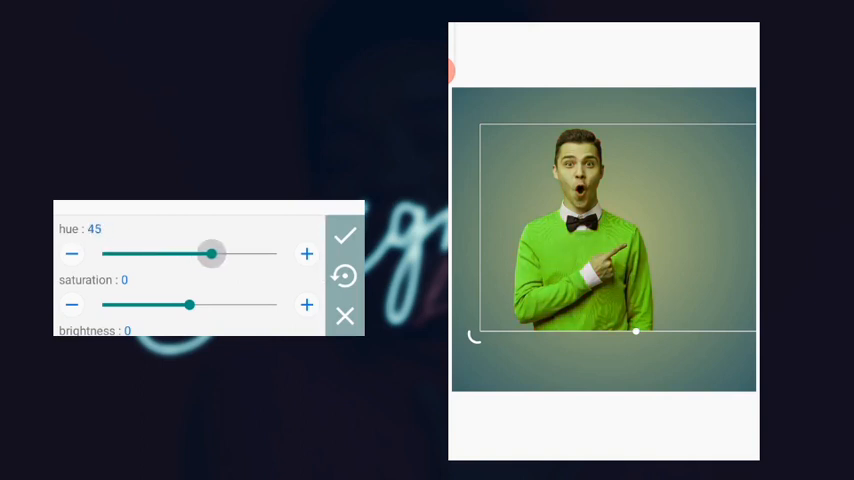
left_click_drag(211, 254, 177, 254)
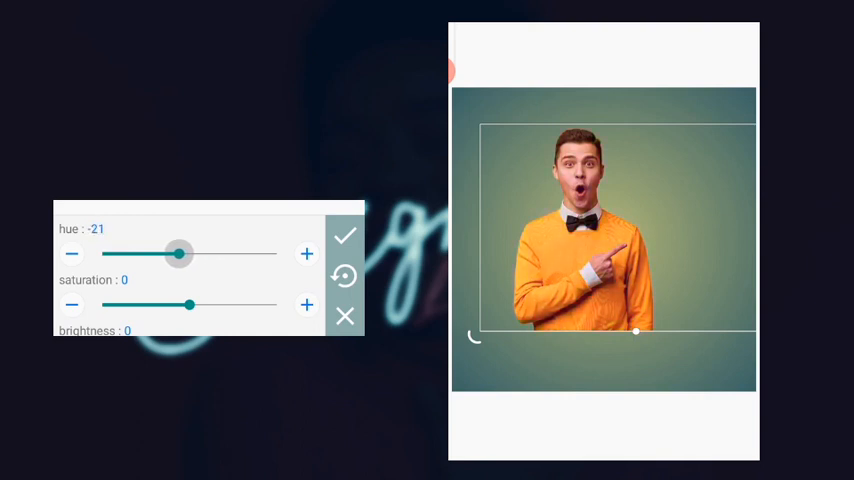
left_click_drag(178, 254, 261, 254)
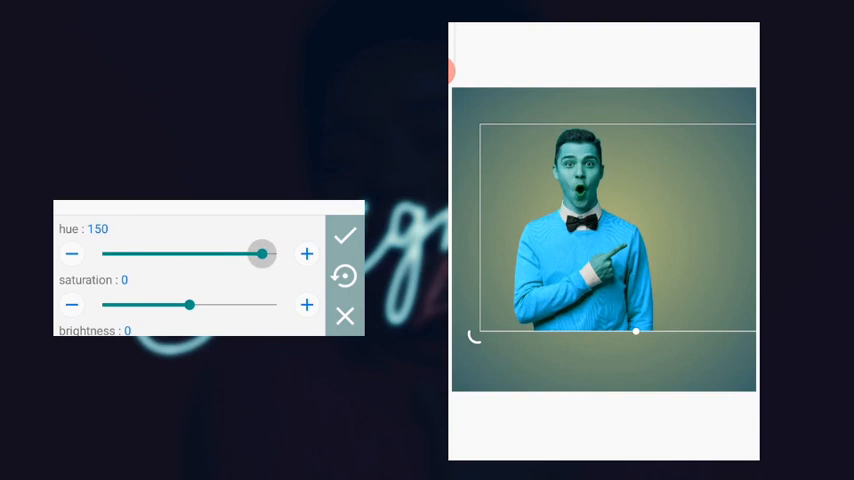
left_click_drag(260, 254, 143, 254)
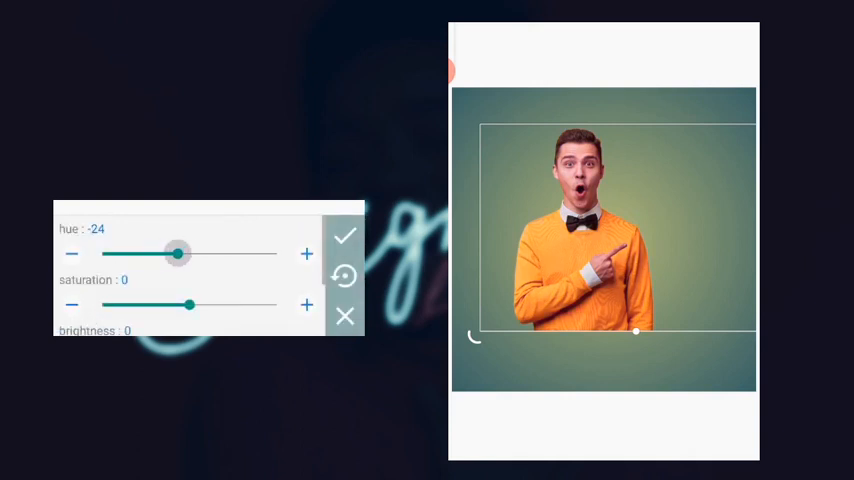
left_click_drag(176, 253, 143, 253)
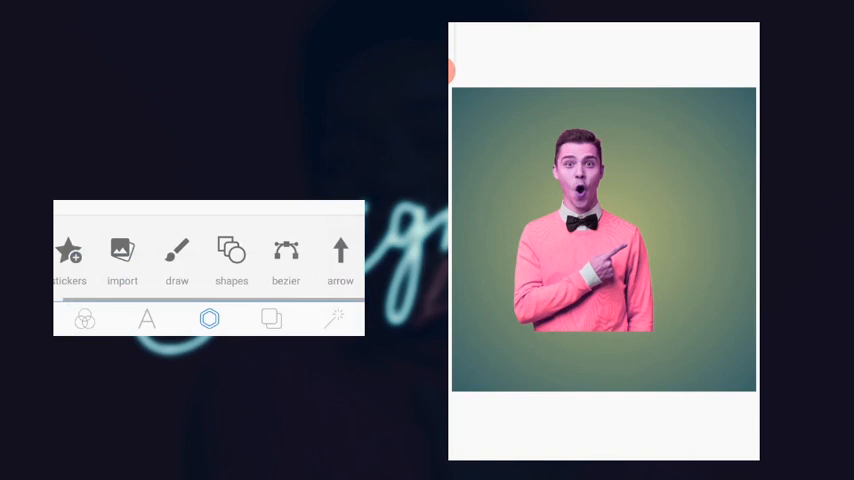
- Select the man's photo, then open and cancel cropping to duplicate it
left_click(580, 220)
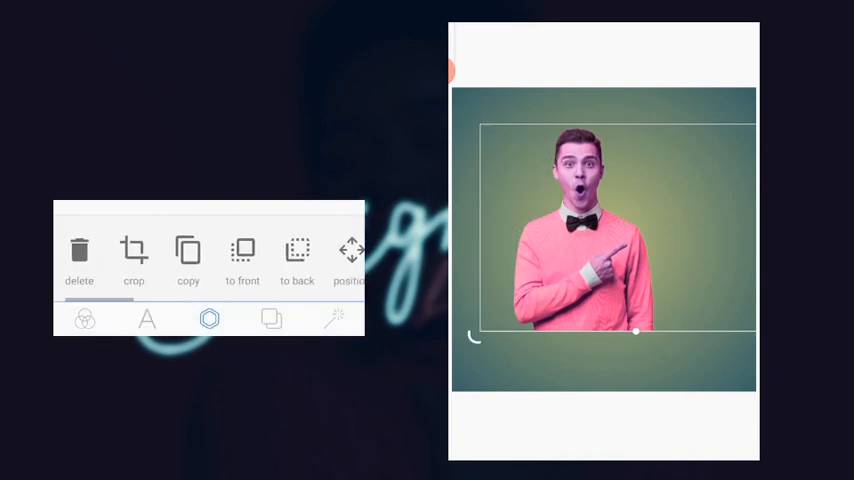
left_click(133, 260)
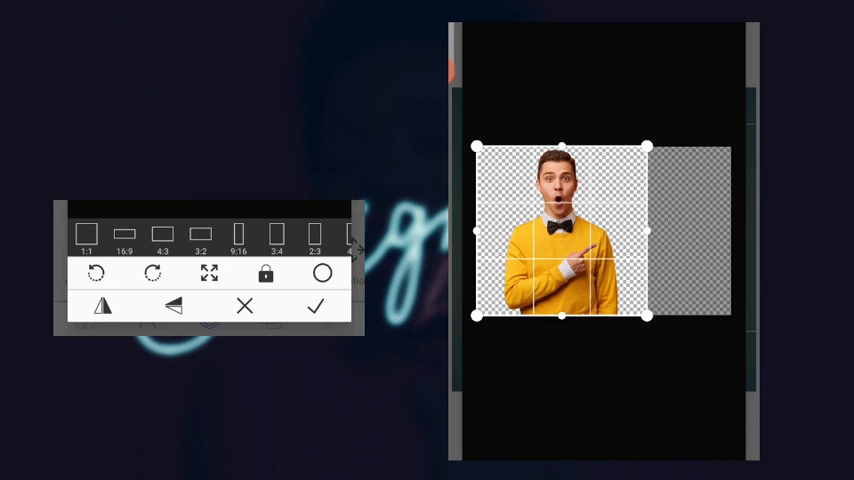
left_click(315, 306)
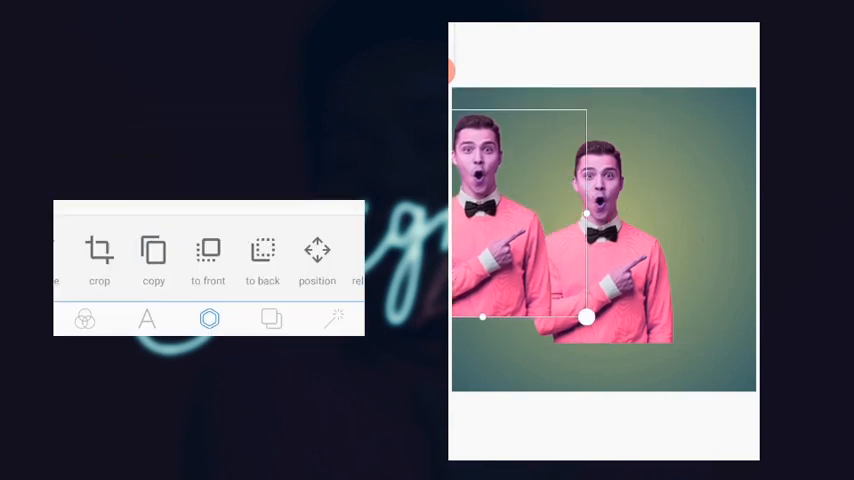
- Align the copied photo exactly over the original man photo
left_click(128, 318)
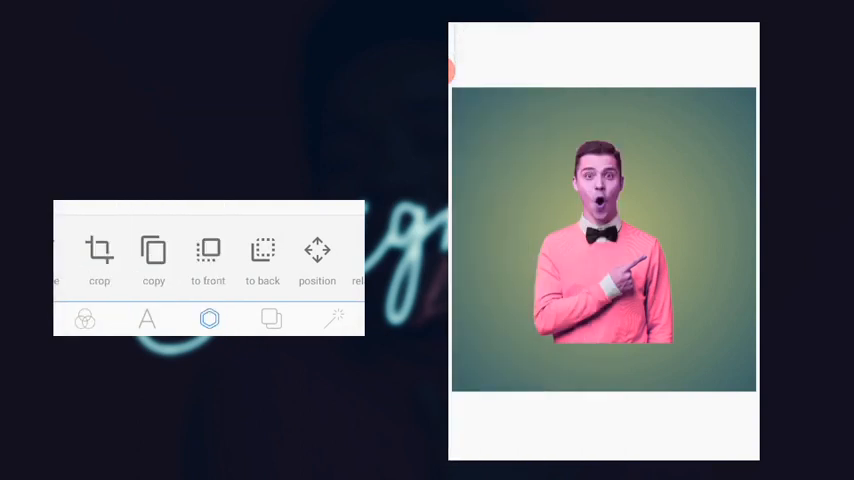
left_click(603, 238)
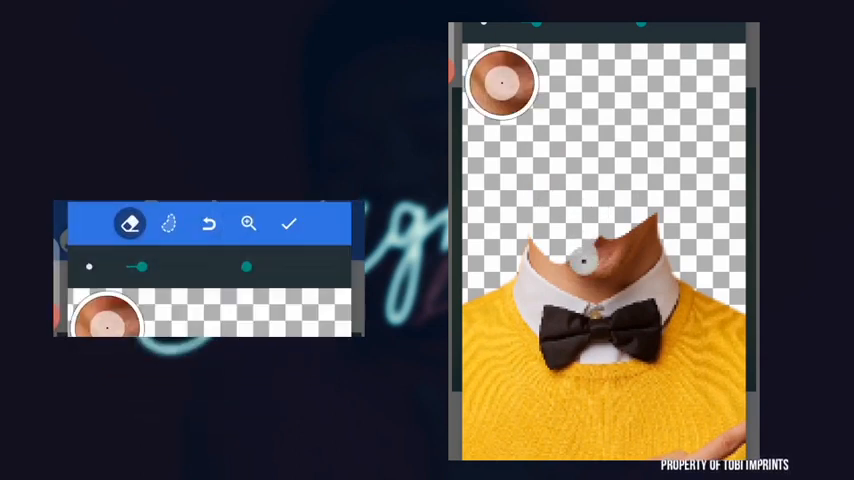
- Apply the head erasure on the duplicated photo layer
left_click(248, 223)
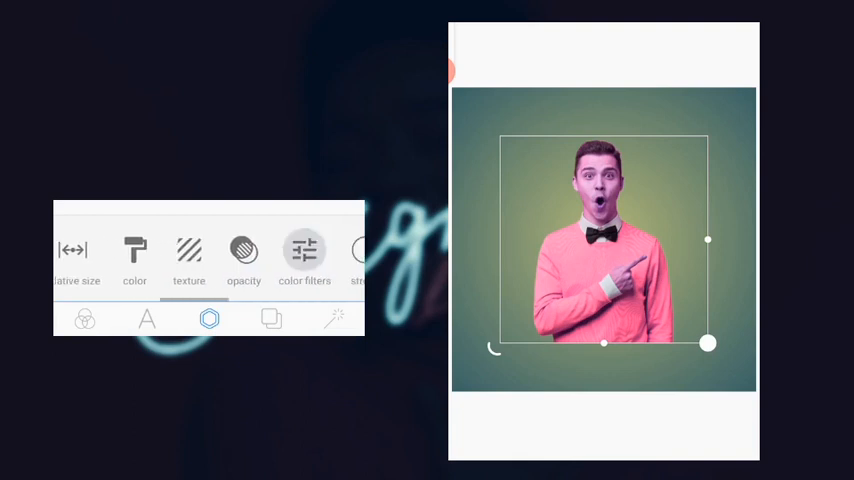
- Show the layers list with the original and duplicated photos
left_click(304, 250)
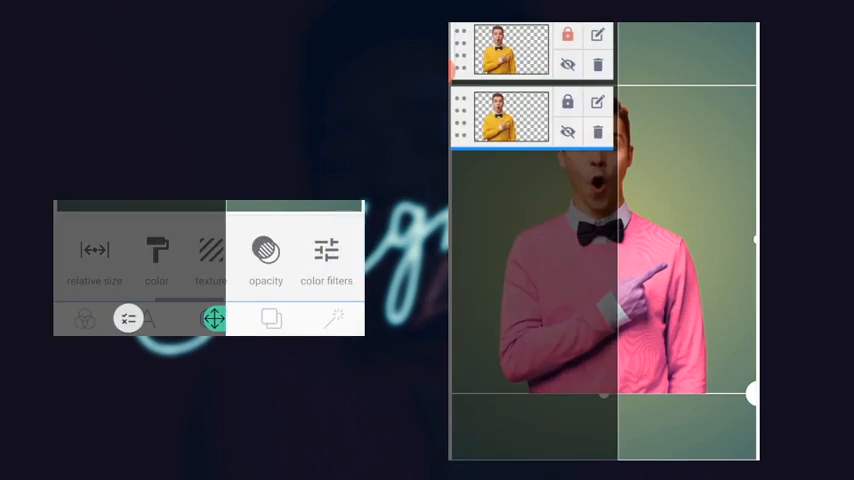
- Hue-shift the top photo through blue and green to -27, making the sweater orange
left_click(510, 50)
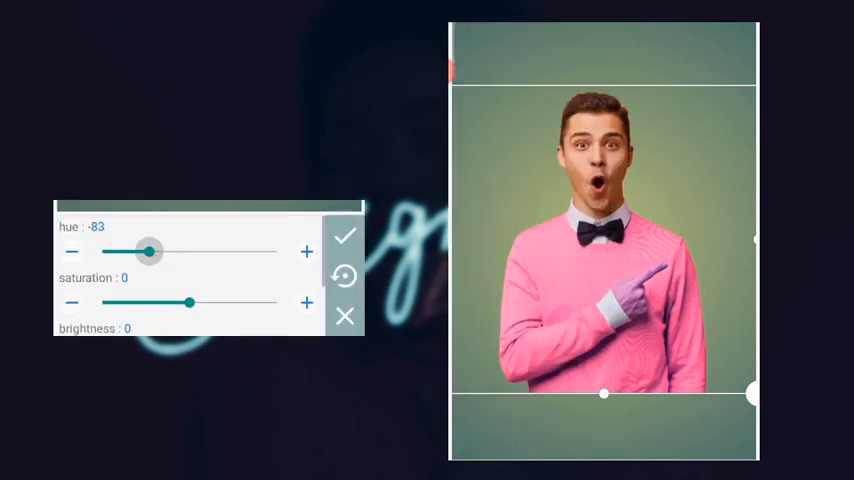
left_click_drag(148, 251, 103, 251)
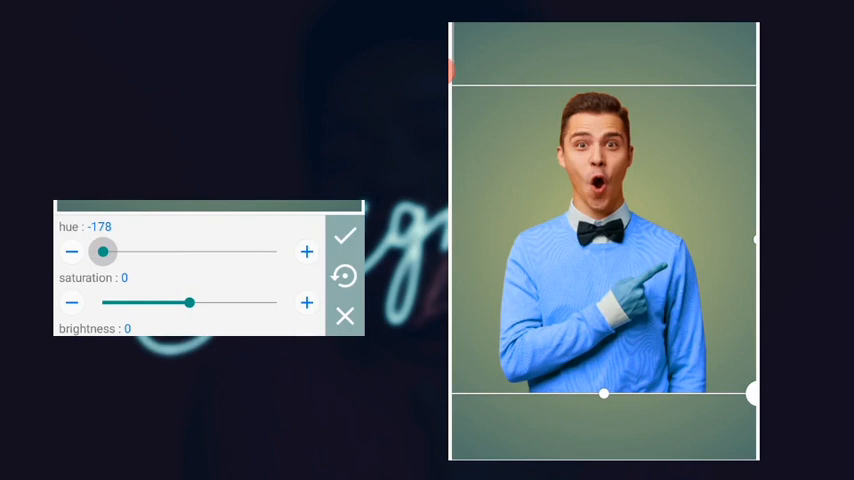
left_click_drag(103, 252, 232, 252)
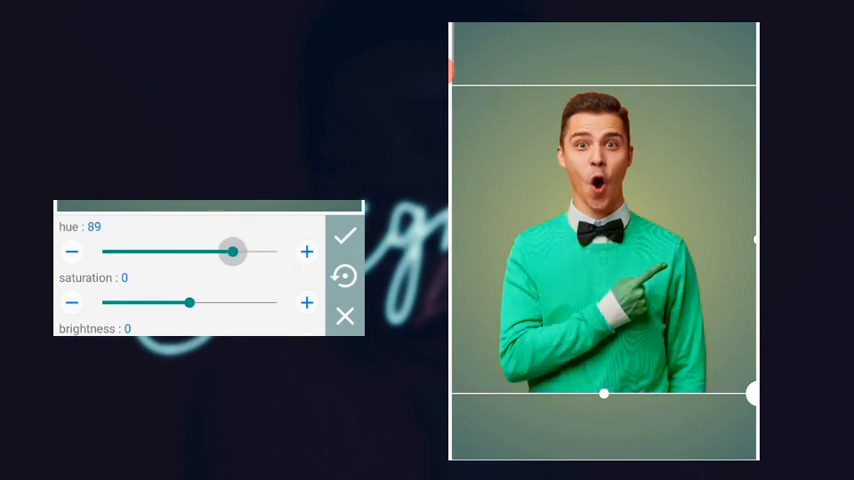
left_click_drag(231, 252, 102, 252)
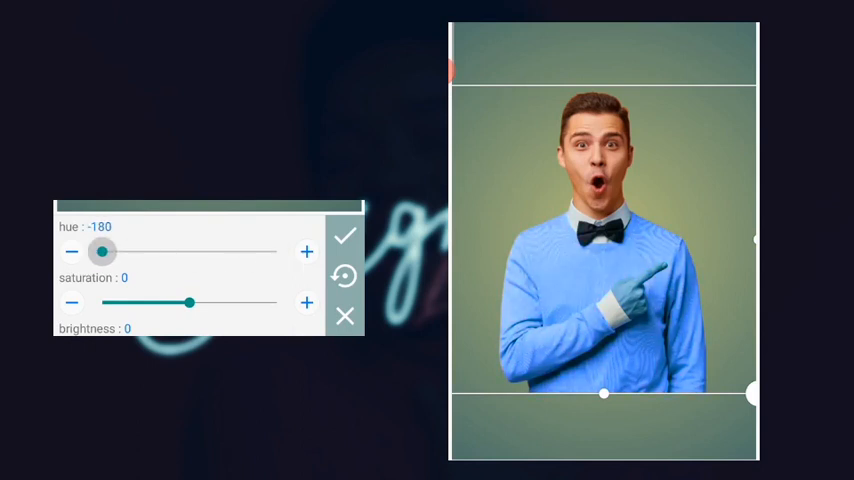
left_click_drag(102, 252, 176, 252)
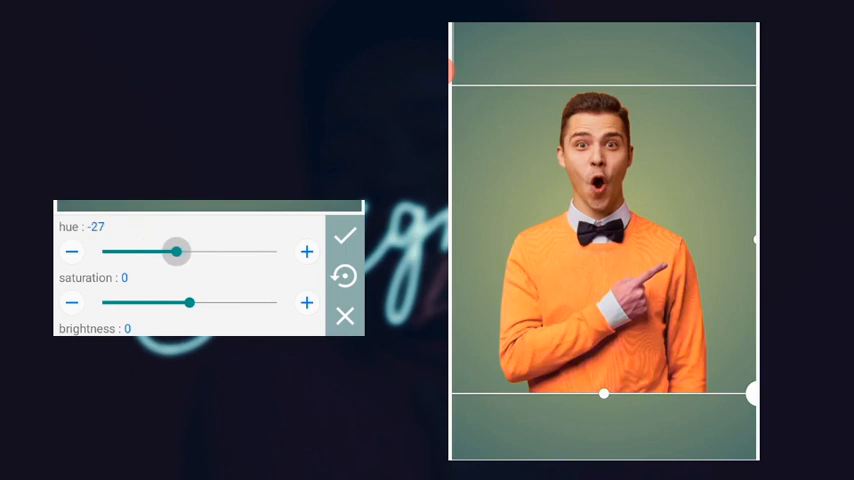
left_click(344, 237)
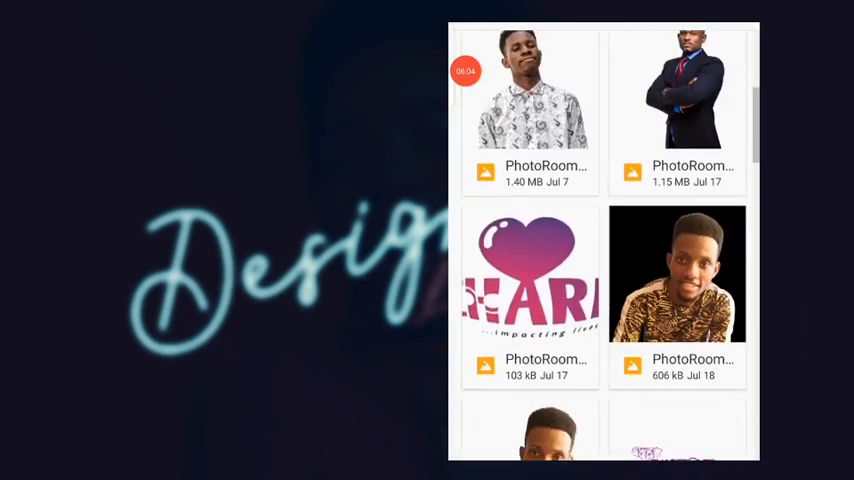
- Scroll the gallery to find the black-shirt man photo
scroll("down", 3)
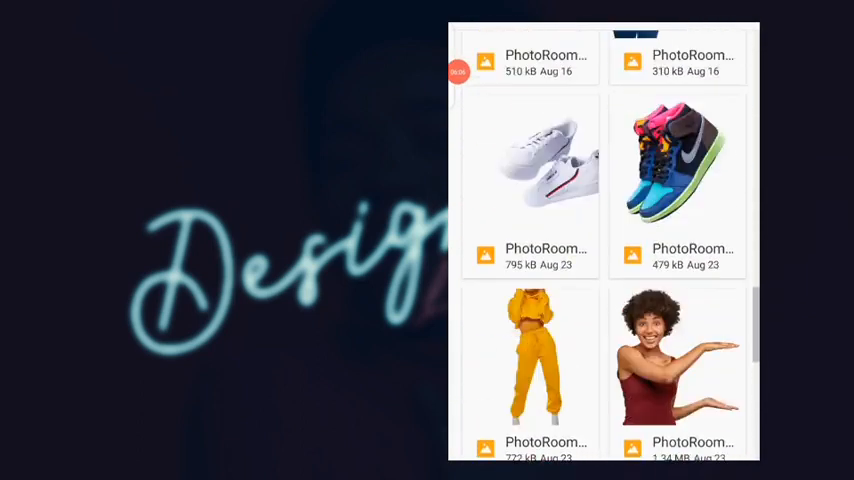
scroll("down", 3)
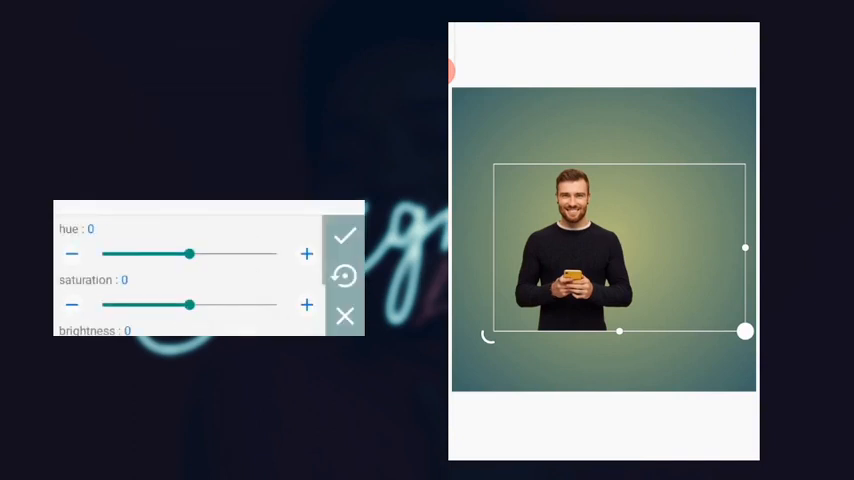
left_click_drag(189, 253, 228, 253)
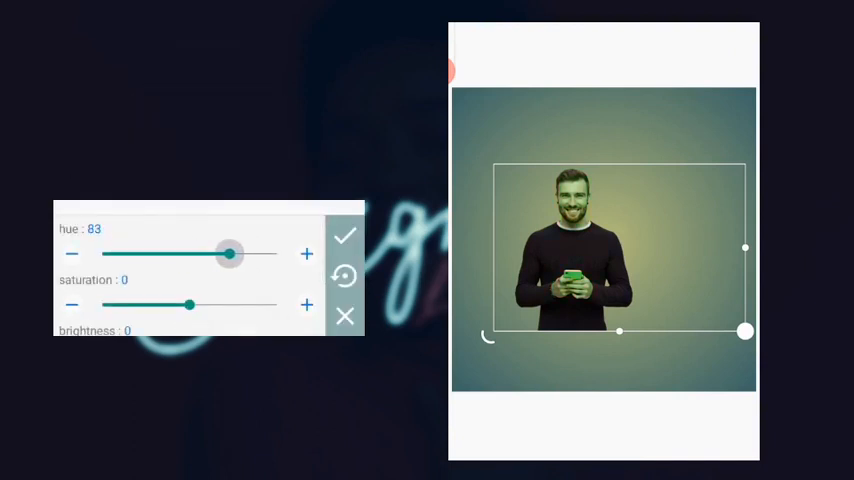
left_click_drag(228, 253, 152, 253)
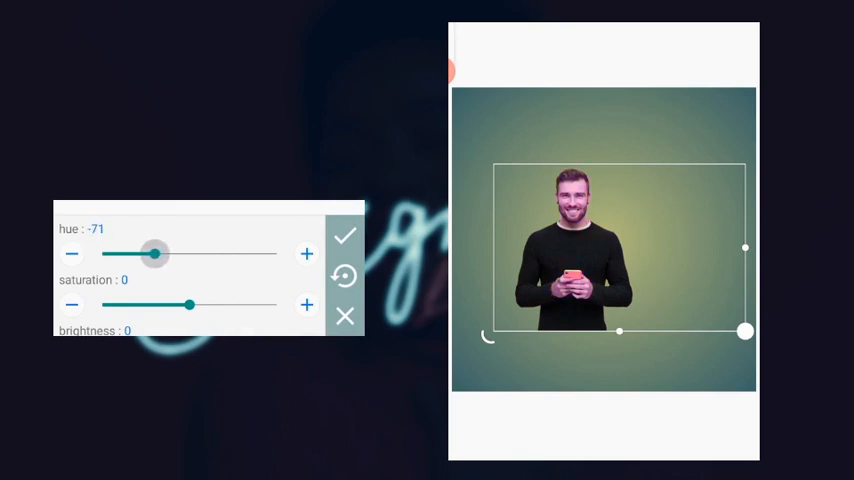
left_click_drag(154, 254, 177, 254)
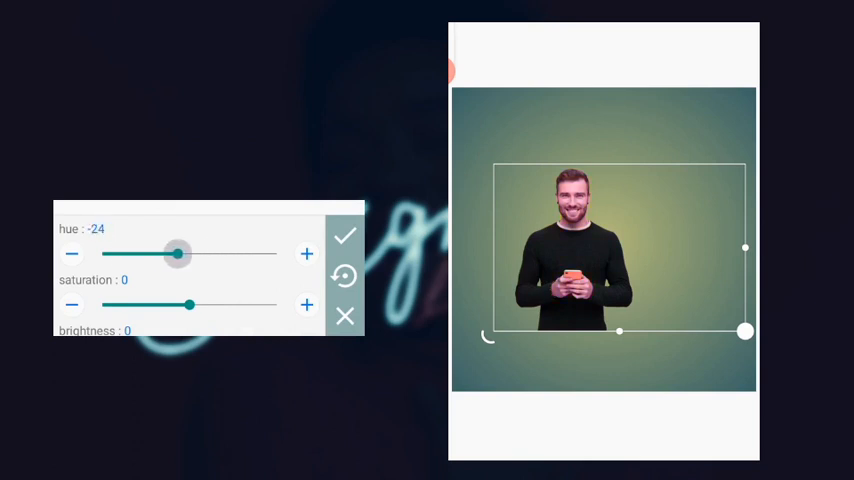
left_click_drag(178, 254, 118, 254)
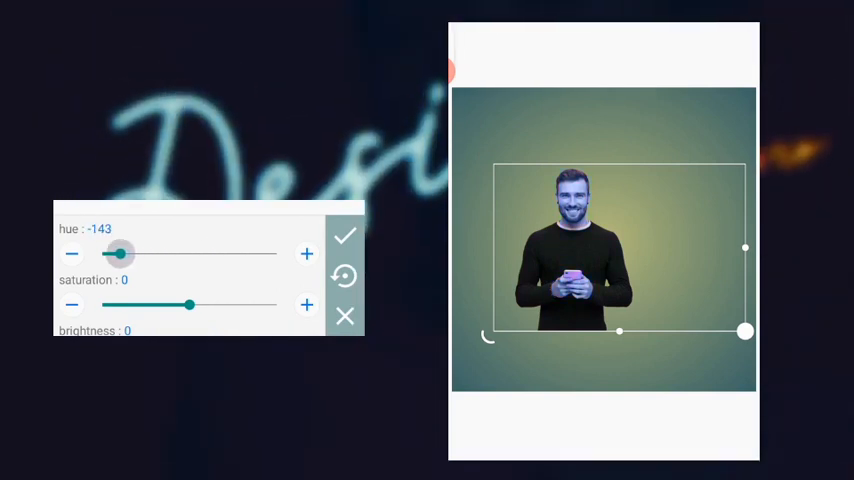
left_click_drag(118, 253, 157, 253)
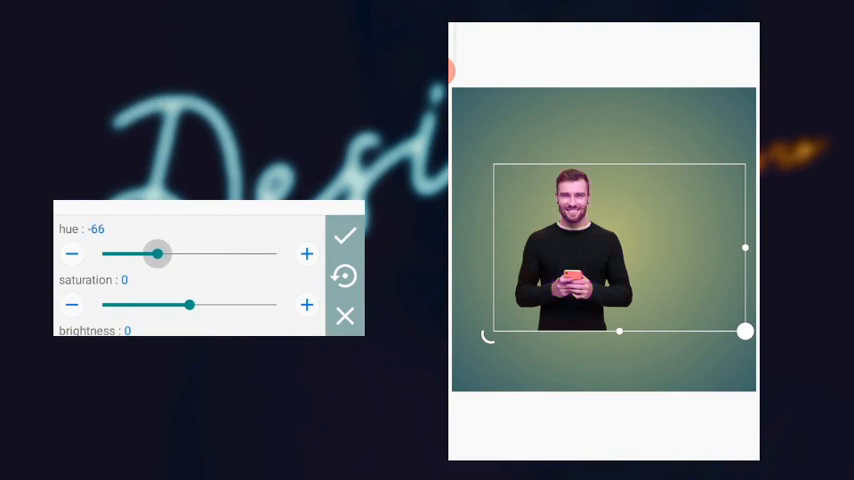
left_click_drag(156, 254, 164, 254)
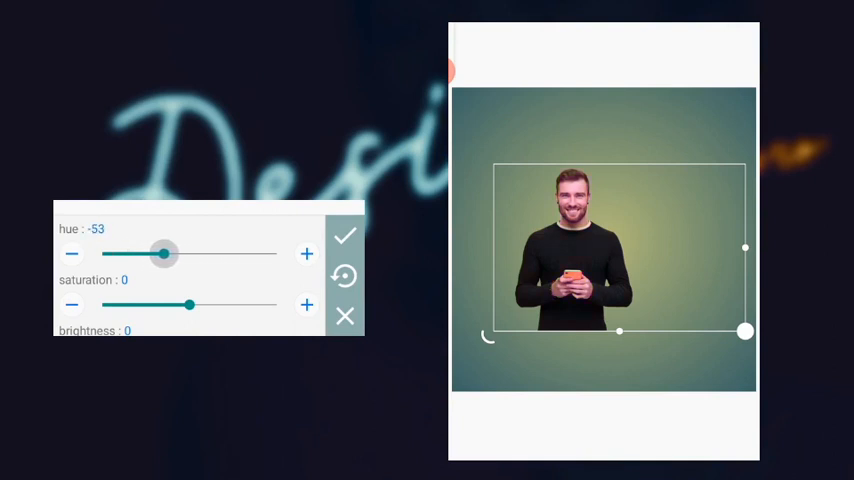
left_click(345, 236)
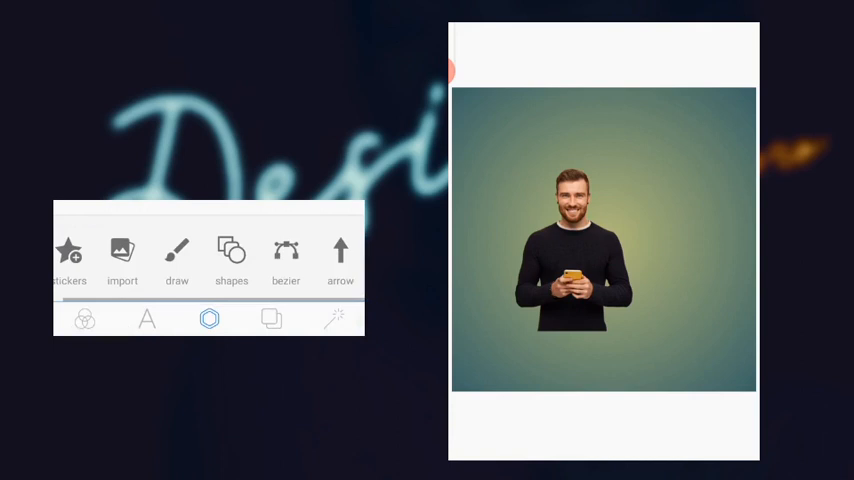